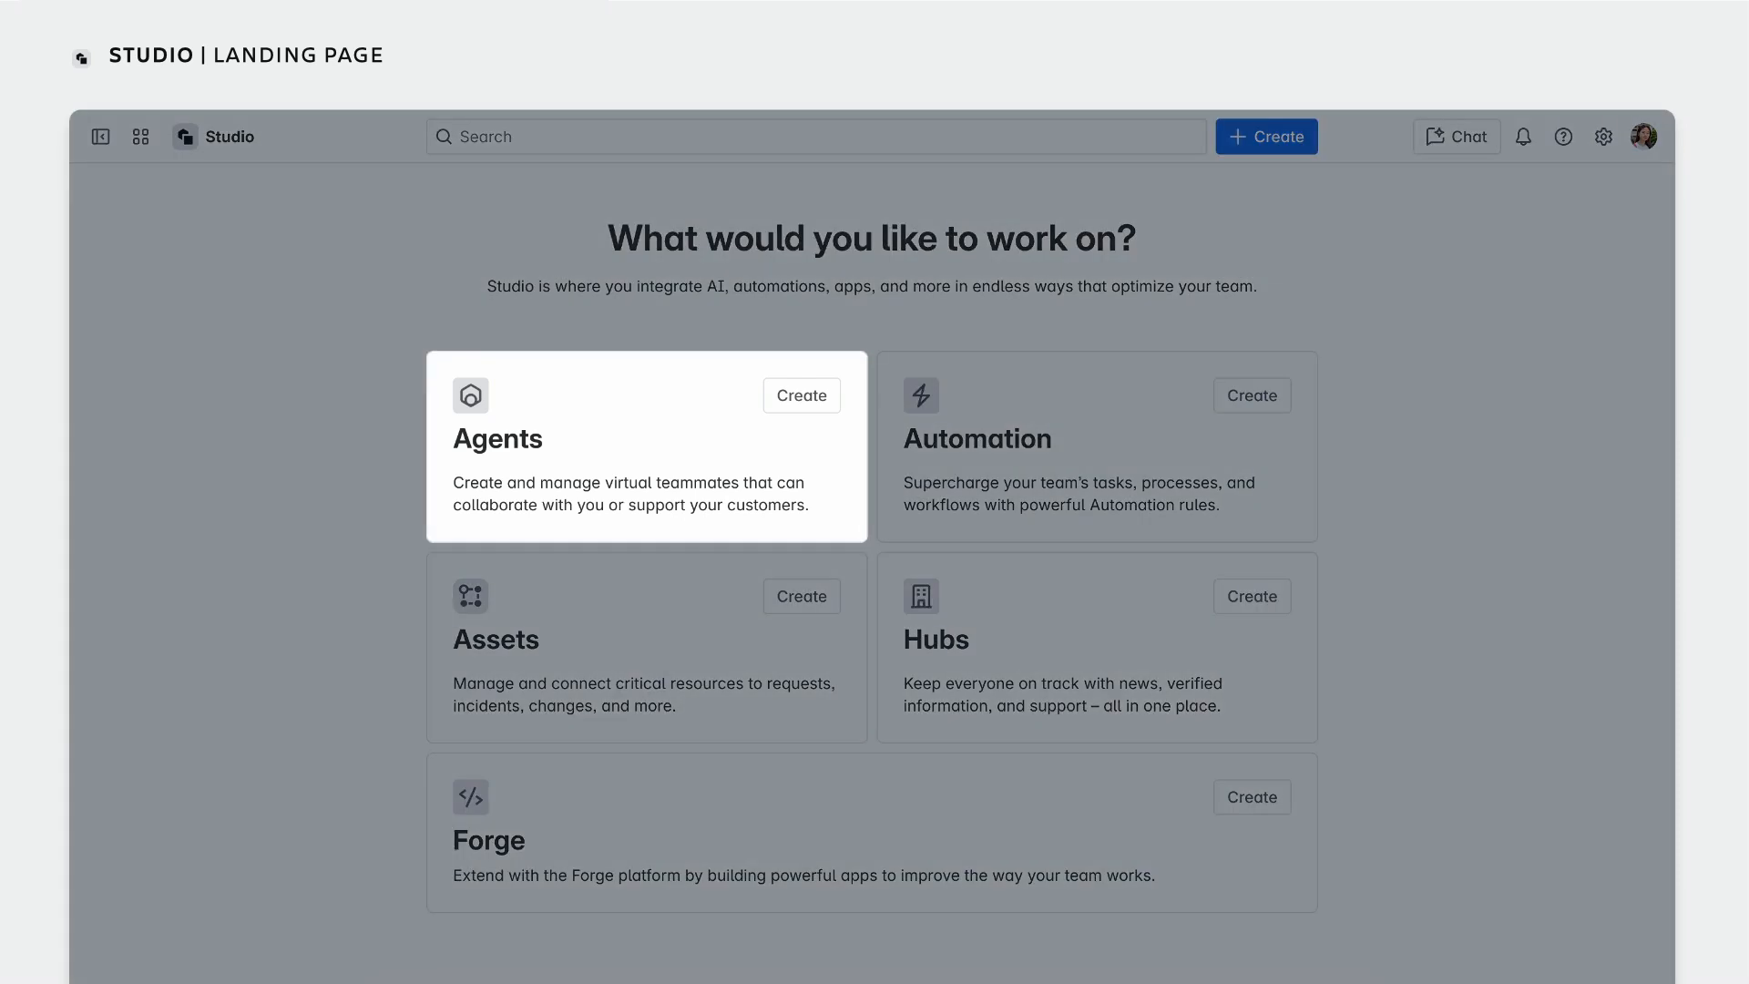
{"action": "mouse_move", "coordinate": [1095, 446]}
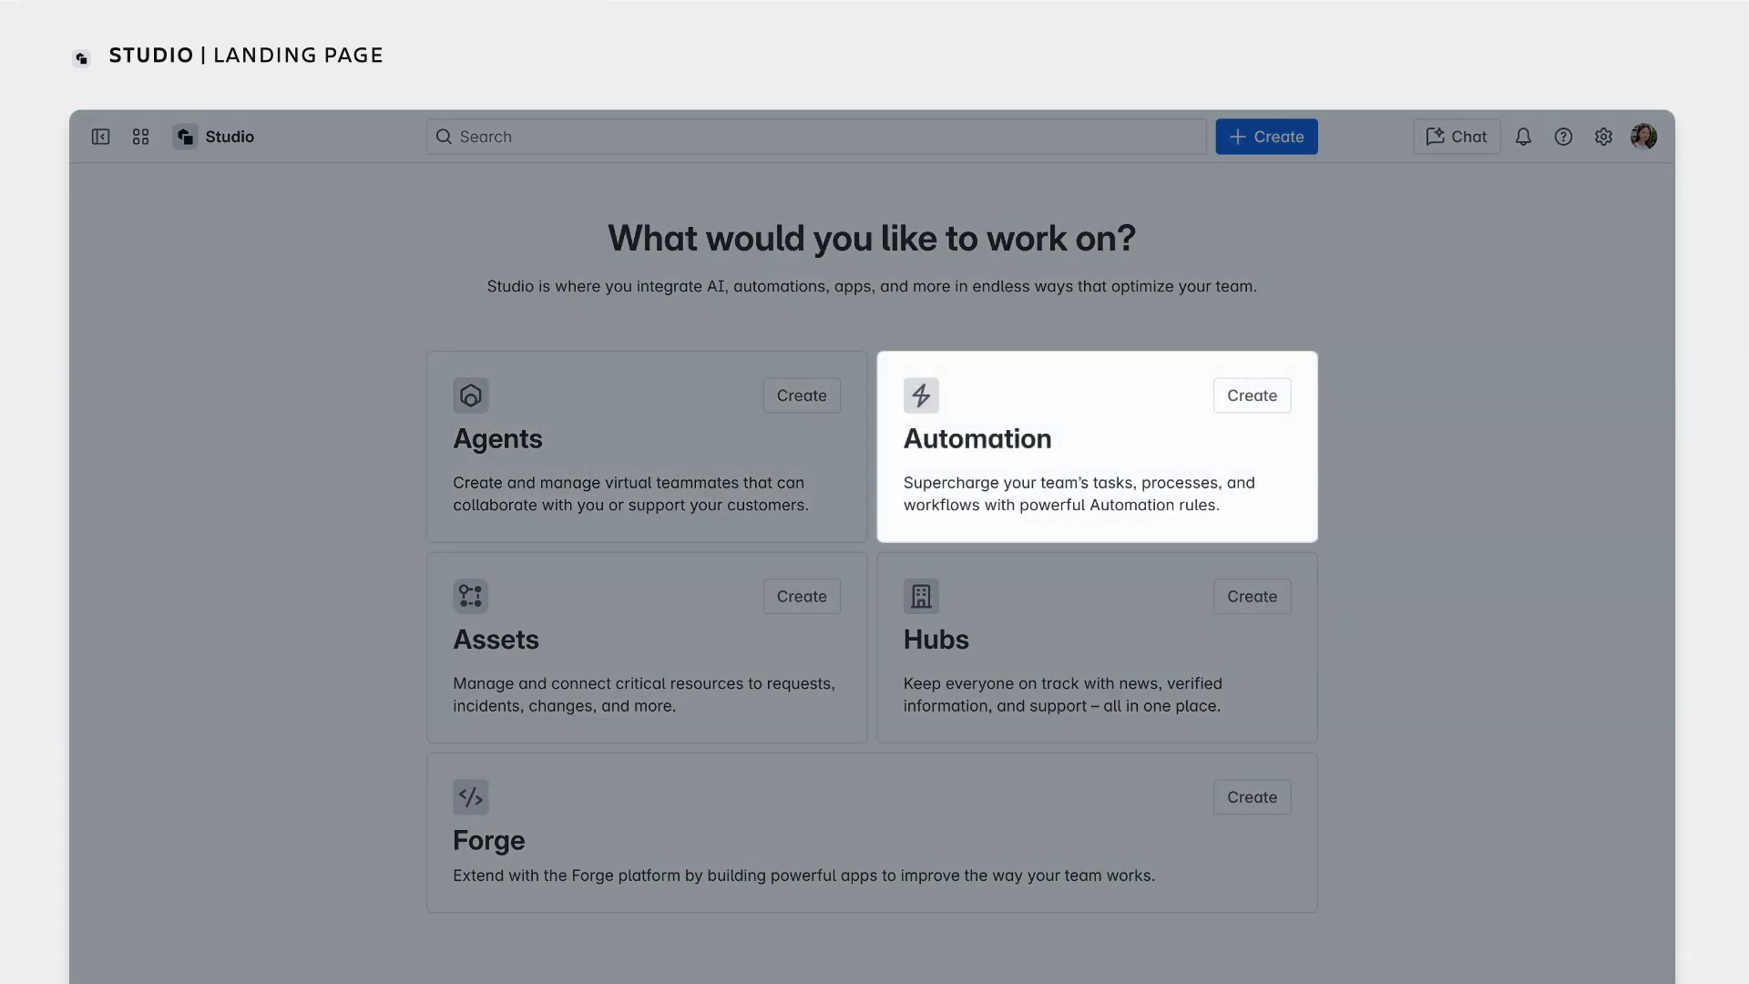
{"action": "mouse_move", "coordinate": [646, 647]}
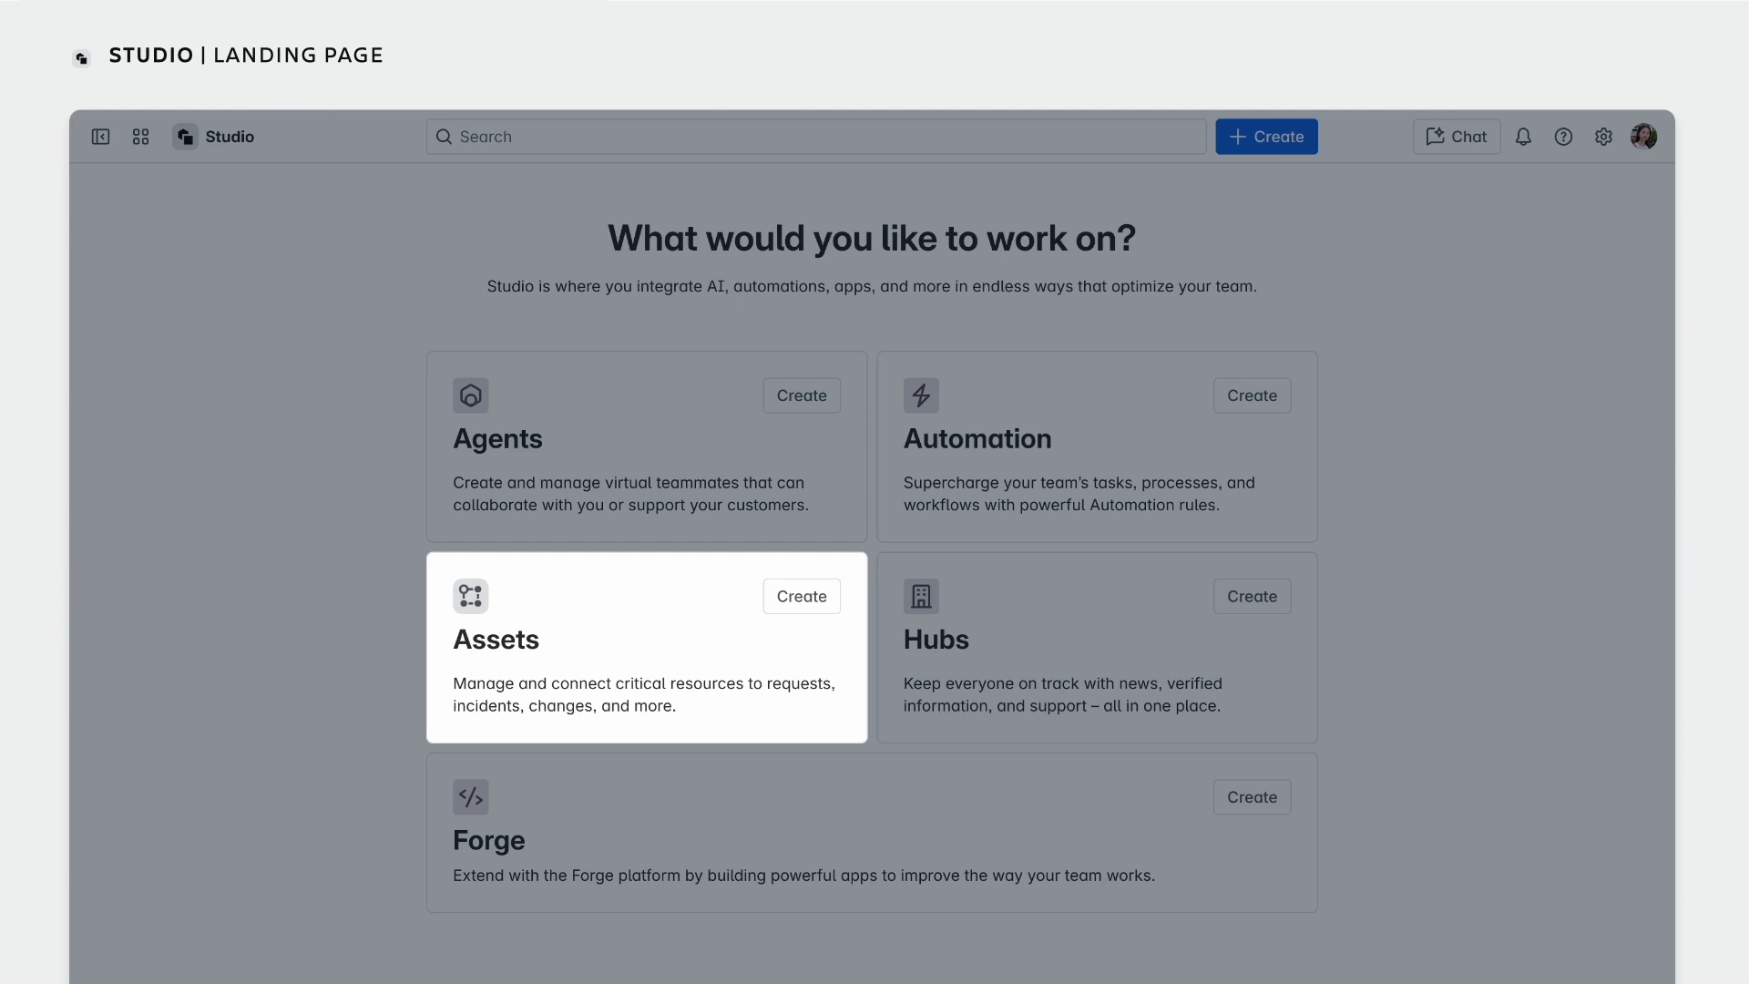
{"action": "mouse_move", "coordinate": [1096, 647]}
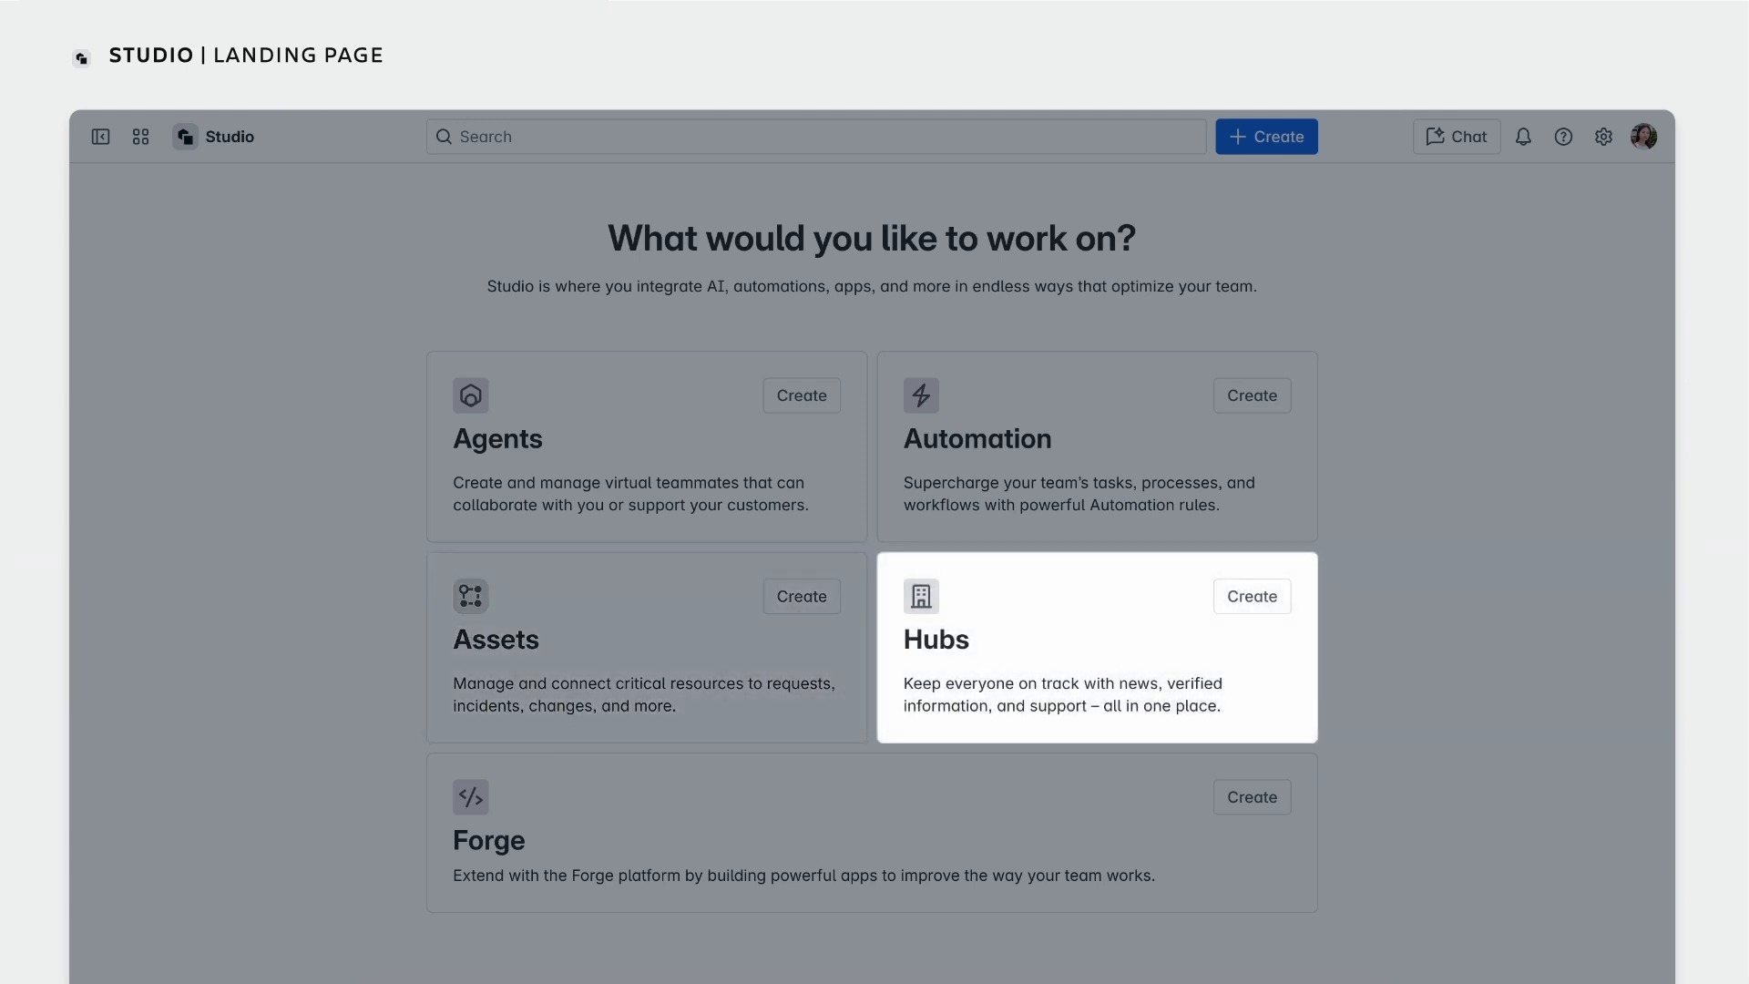